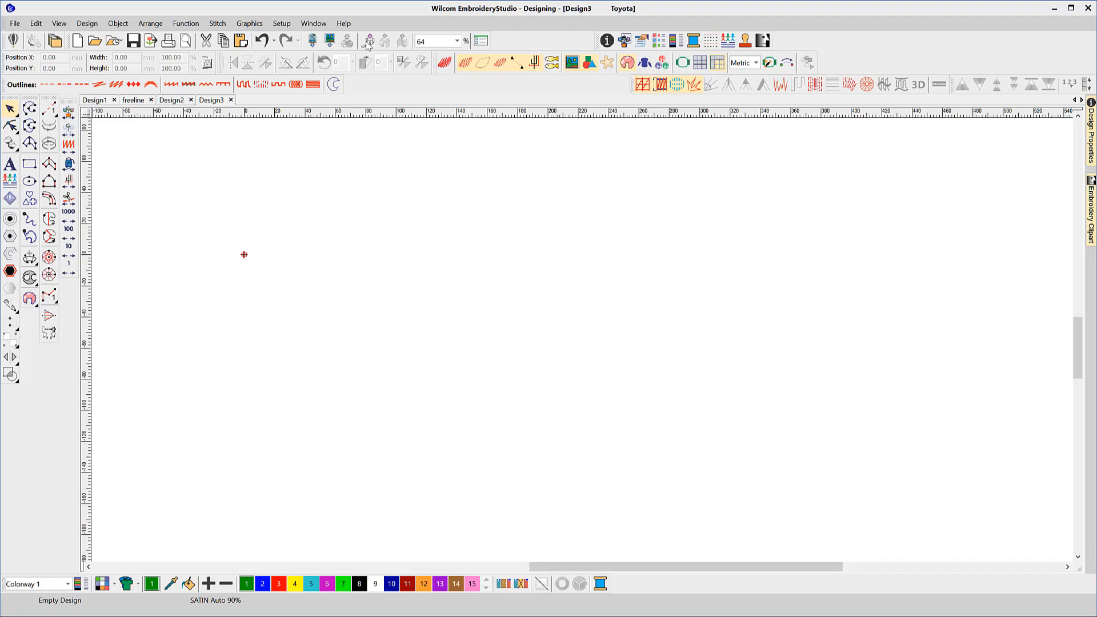
Launch the EmbroideryStudio user manual from the Help menu
{"action": "left_click", "coordinate": [343, 23]}
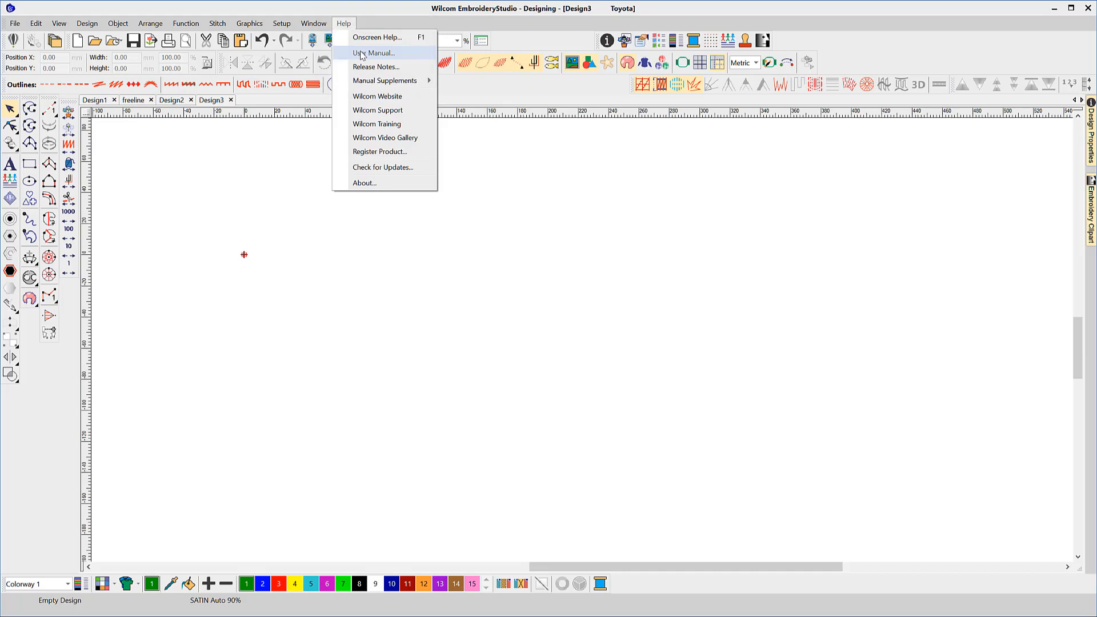
{"action": "left_click", "coordinate": [374, 54]}
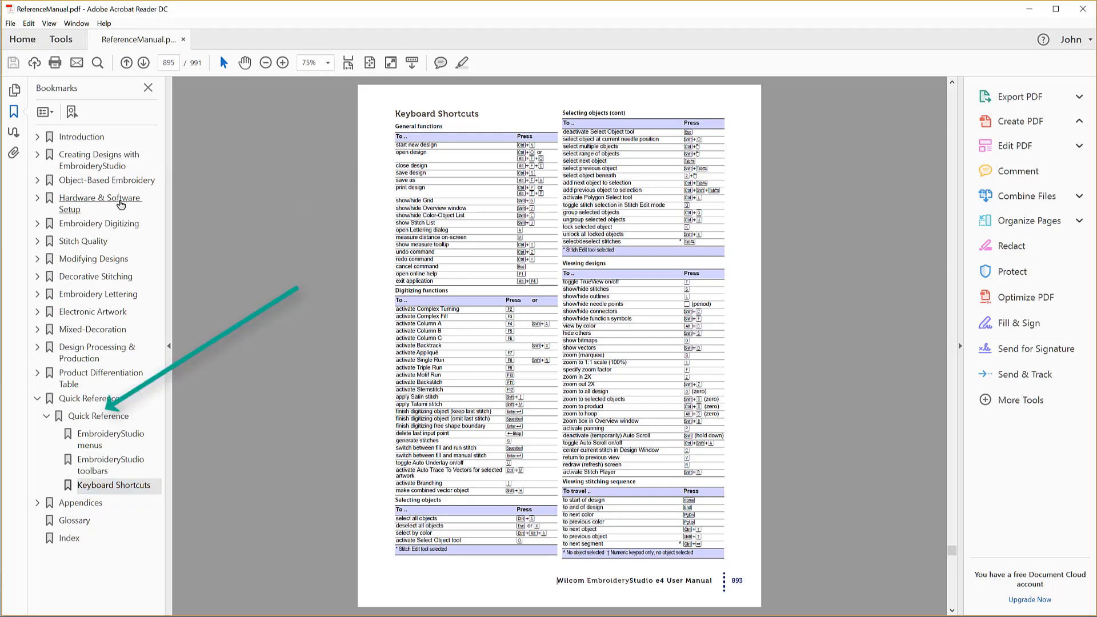
Jump to the Keyboard Shortcuts page via the manual's bookmarks
{"action": "left_click", "coordinate": [83, 137]}
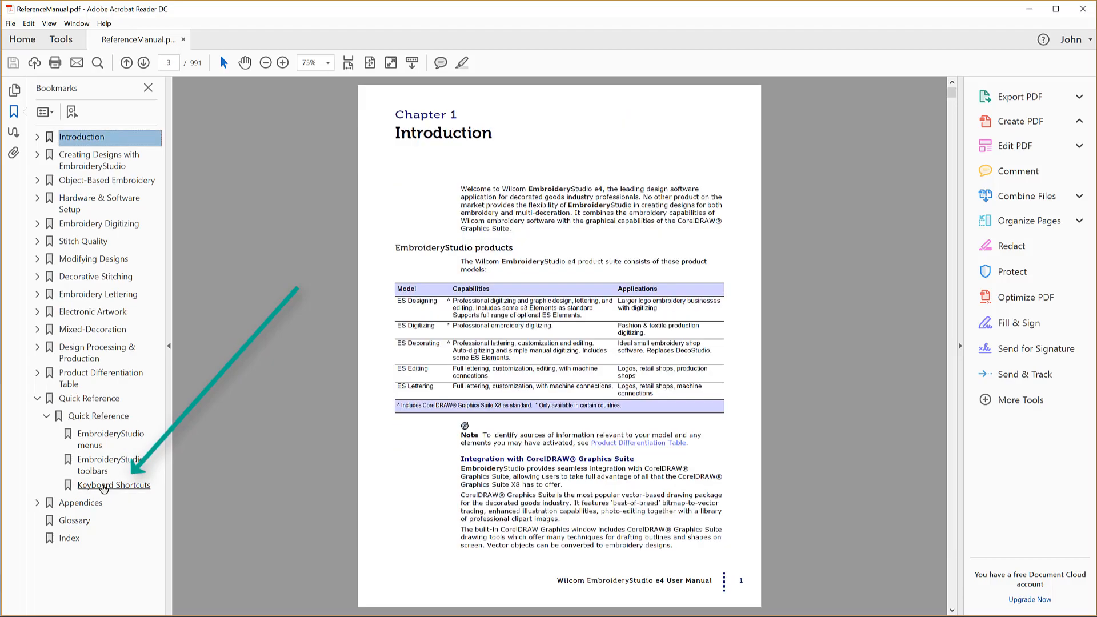
{"action": "left_click", "coordinate": [115, 485]}
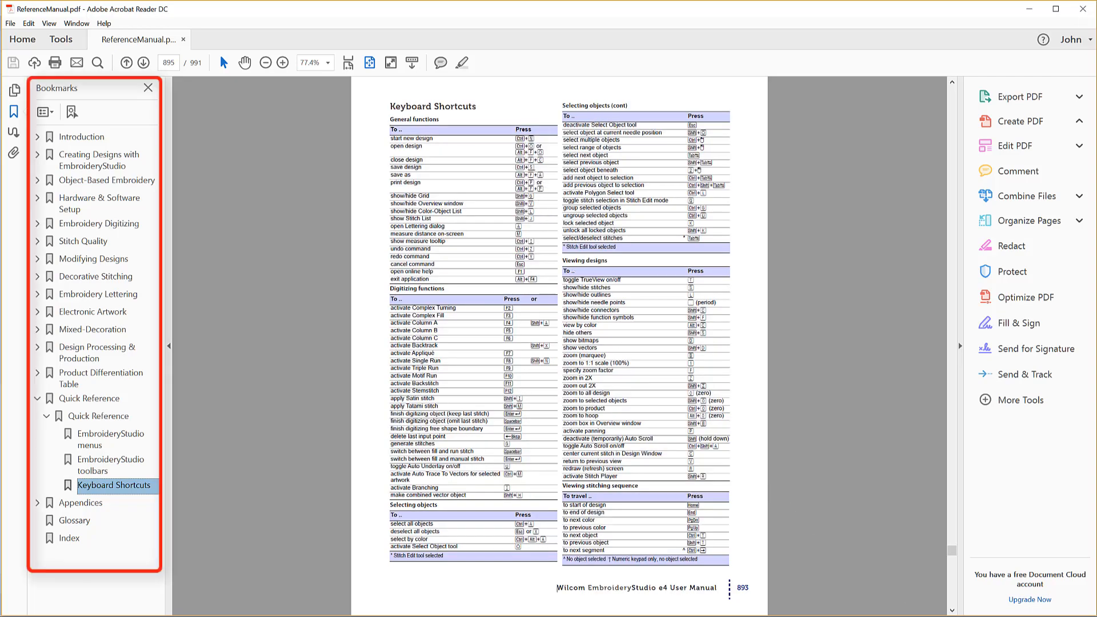
Search the manual for the text 'keyboar' with Ctrl+F
{"action": "key", "text": "ctrl+f"}
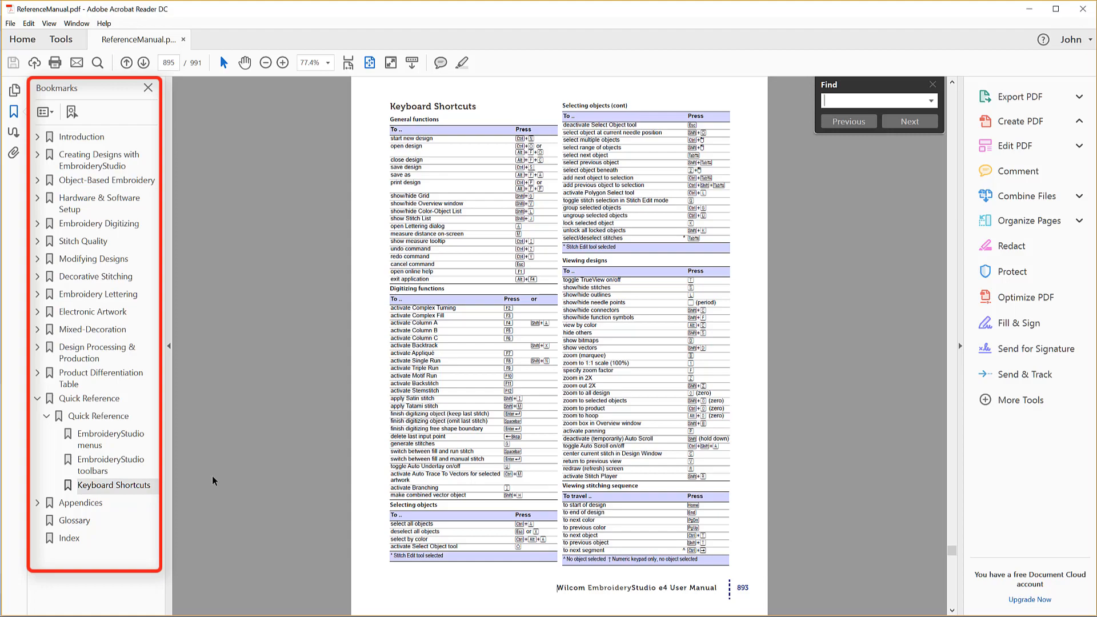
{"action": "type", "text": "keyboar"}
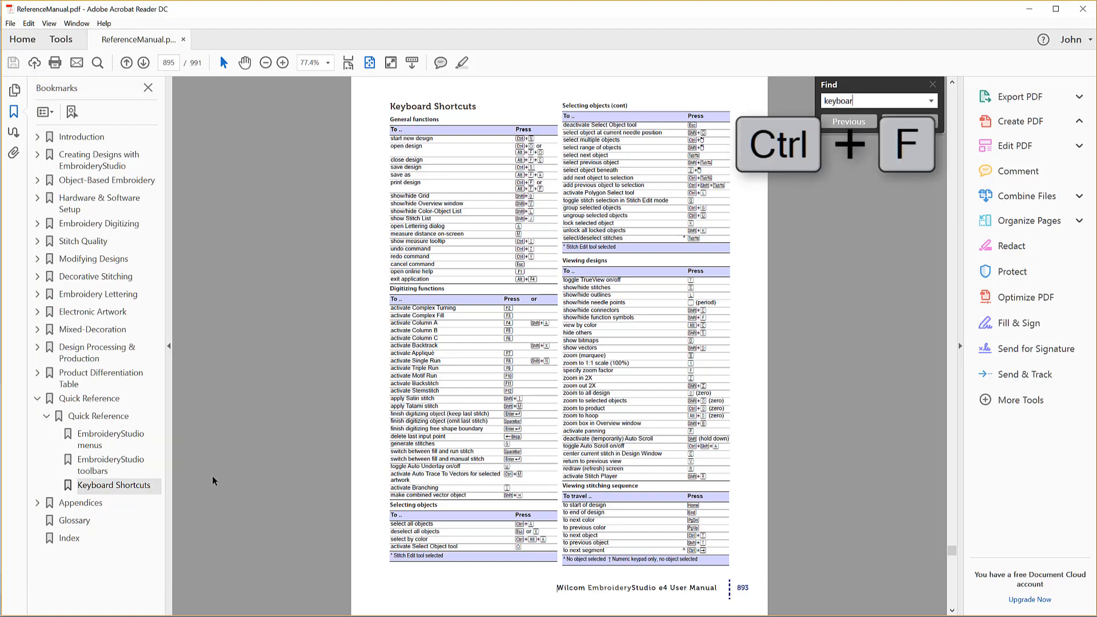
{"action": "left_click", "coordinate": [848, 121]}
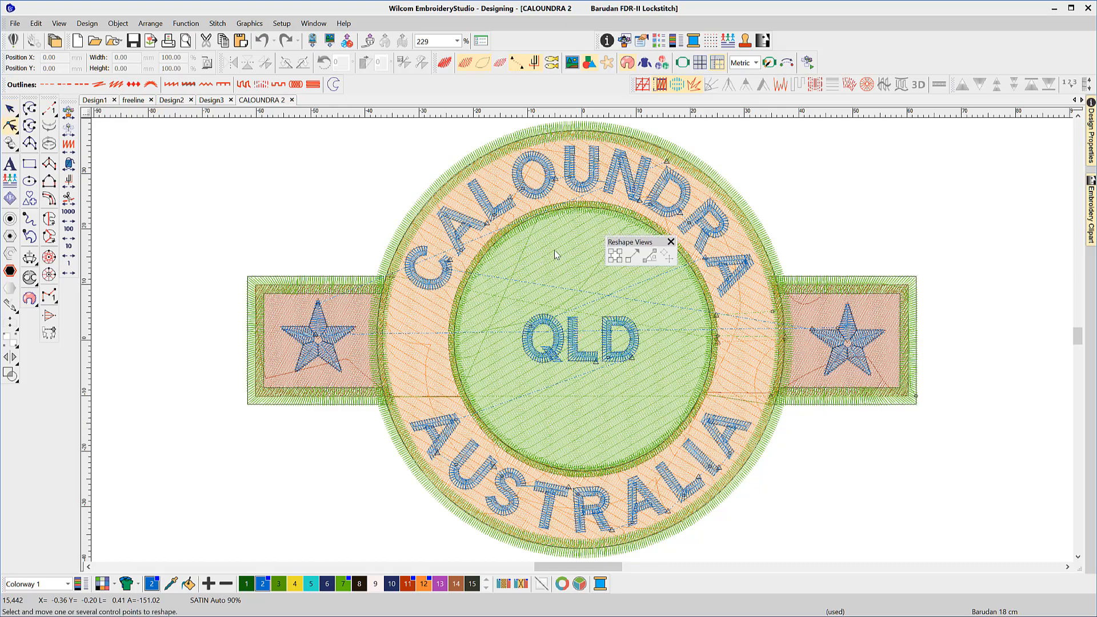
Reshape the badge lettering with H and show its control points
{"action": "key", "text": "h"}
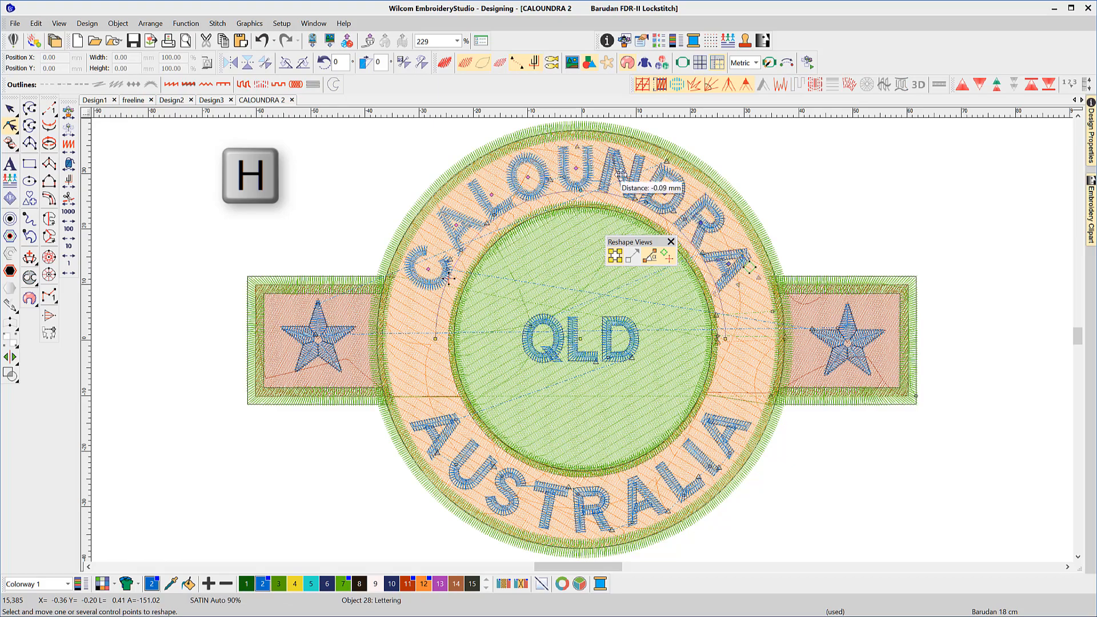
{"action": "key", "text": "f"}
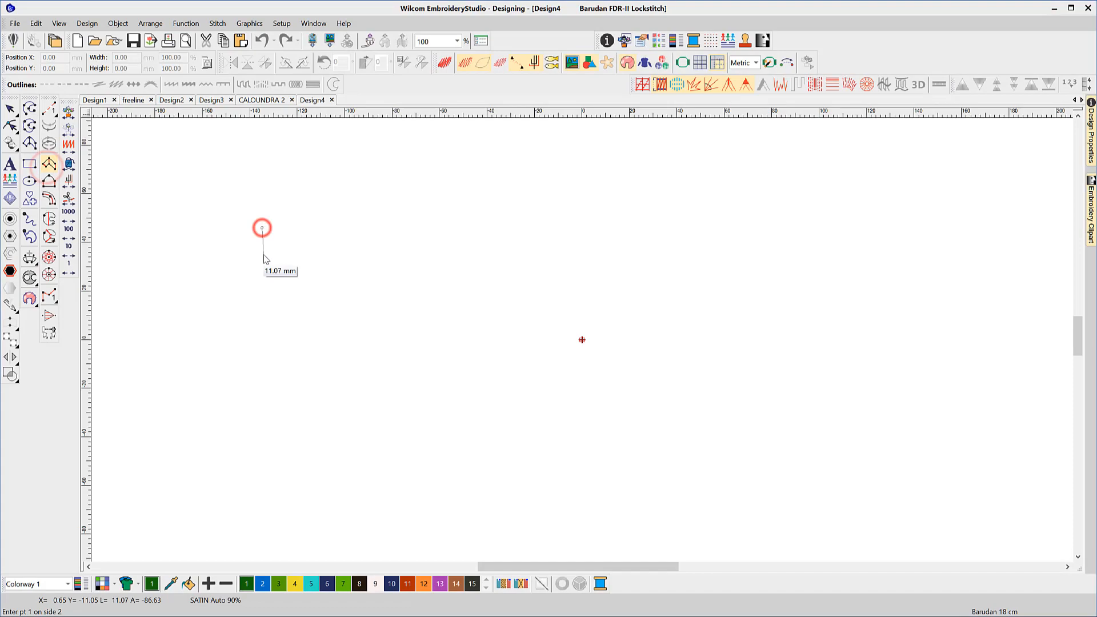
Digitize boundary points for a Complex Fill outline, restarting after discarded points
{"action": "left_click", "coordinate": [401, 229]}
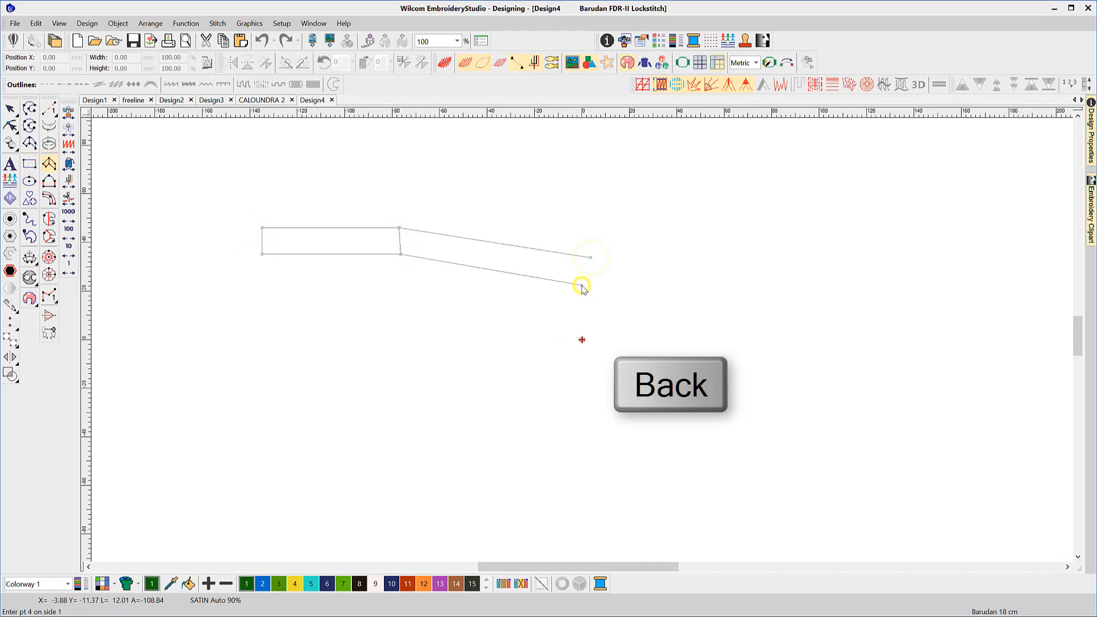
{"action": "left_click", "coordinate": [518, 270]}
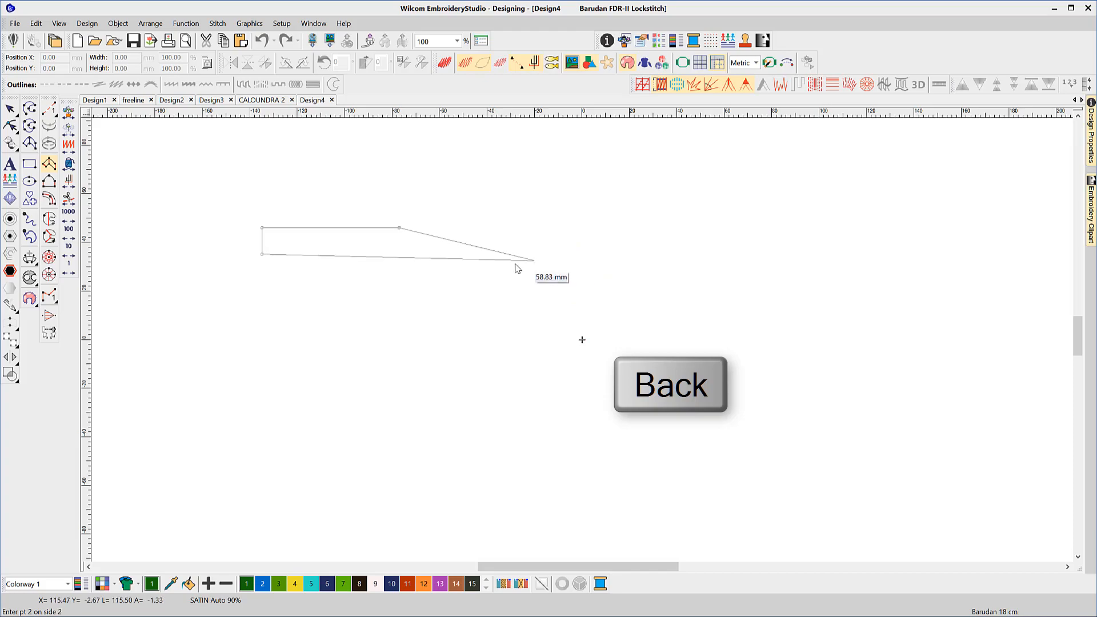
{"action": "left_click", "coordinate": [435, 192]}
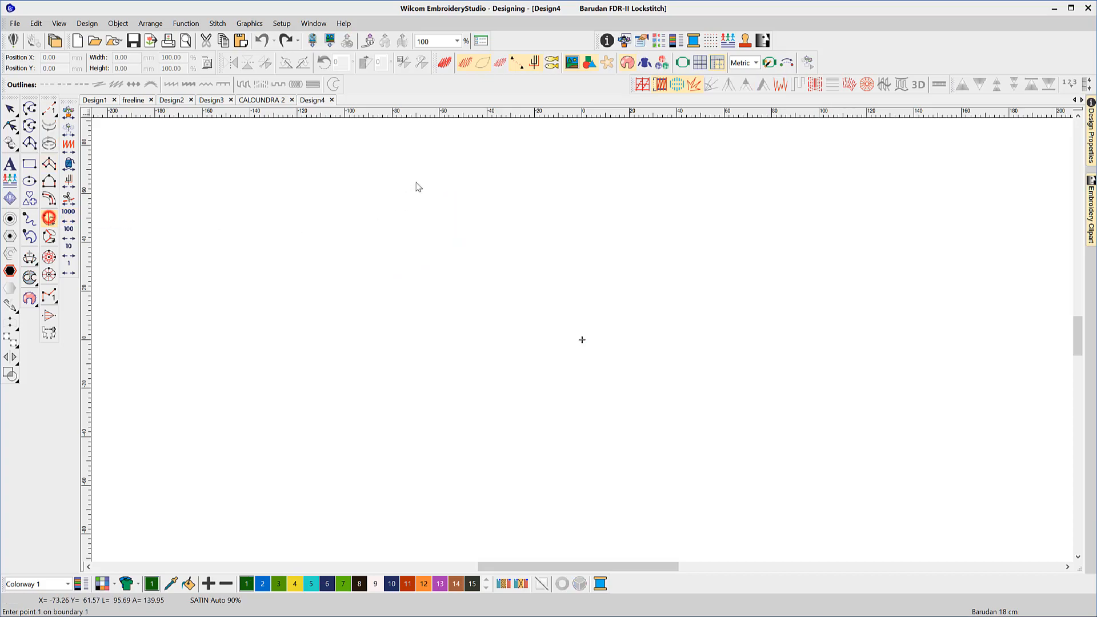
{"action": "left_click", "coordinate": [428, 333]}
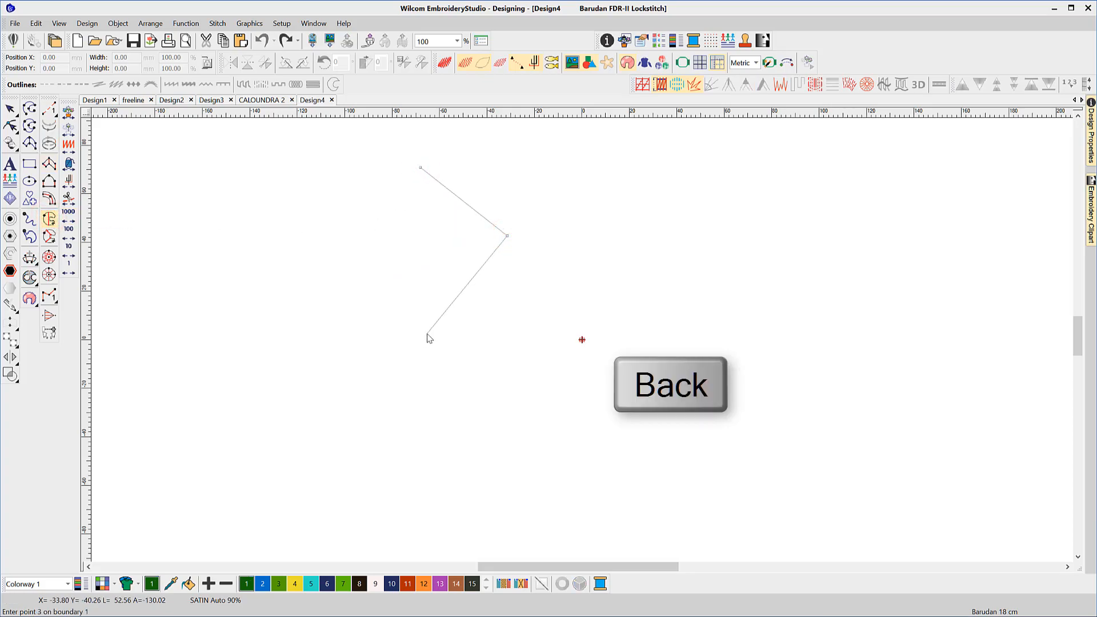
{"action": "left_click", "coordinate": [430, 329]}
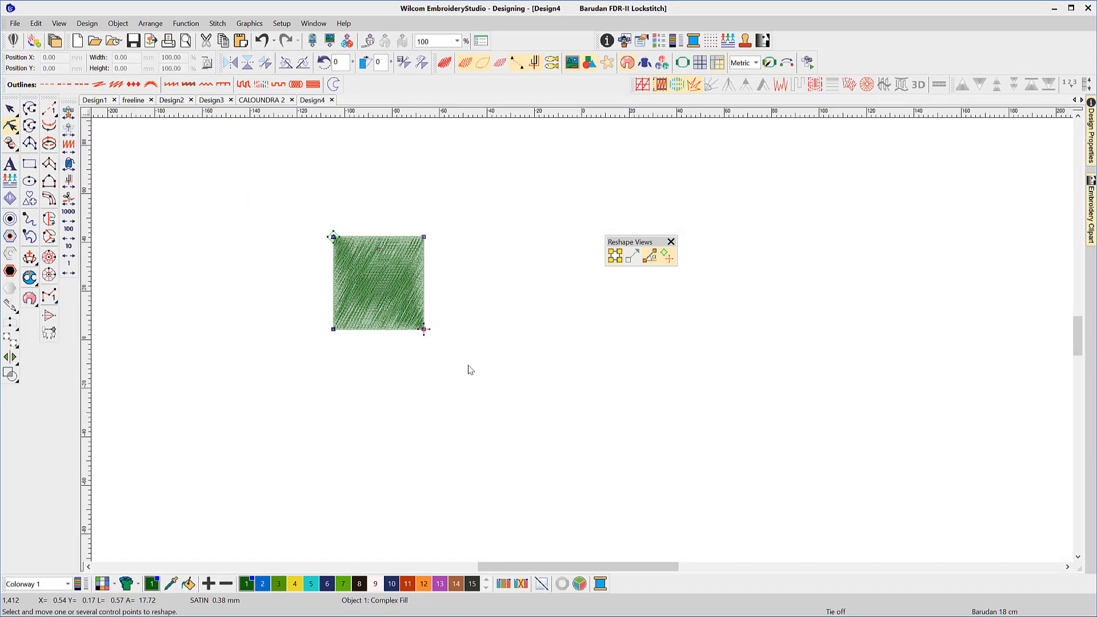
Toggle the shape's reshape points between curved and sharp corners using Spacebar repeatedly
{"action": "key", "text": "space"}
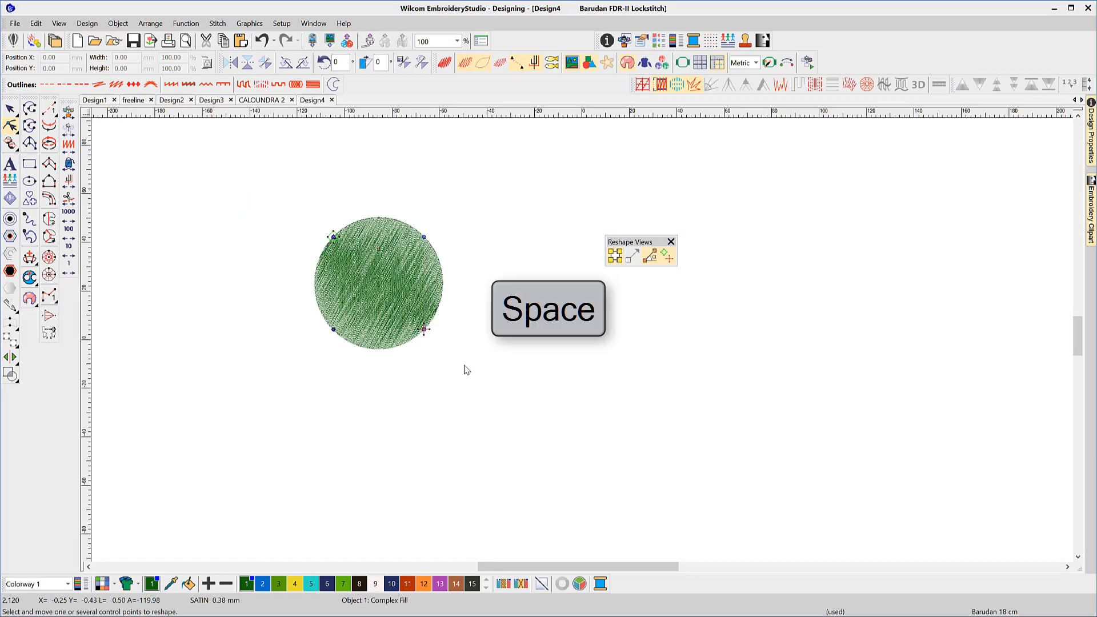
{"action": "key", "text": "space"}
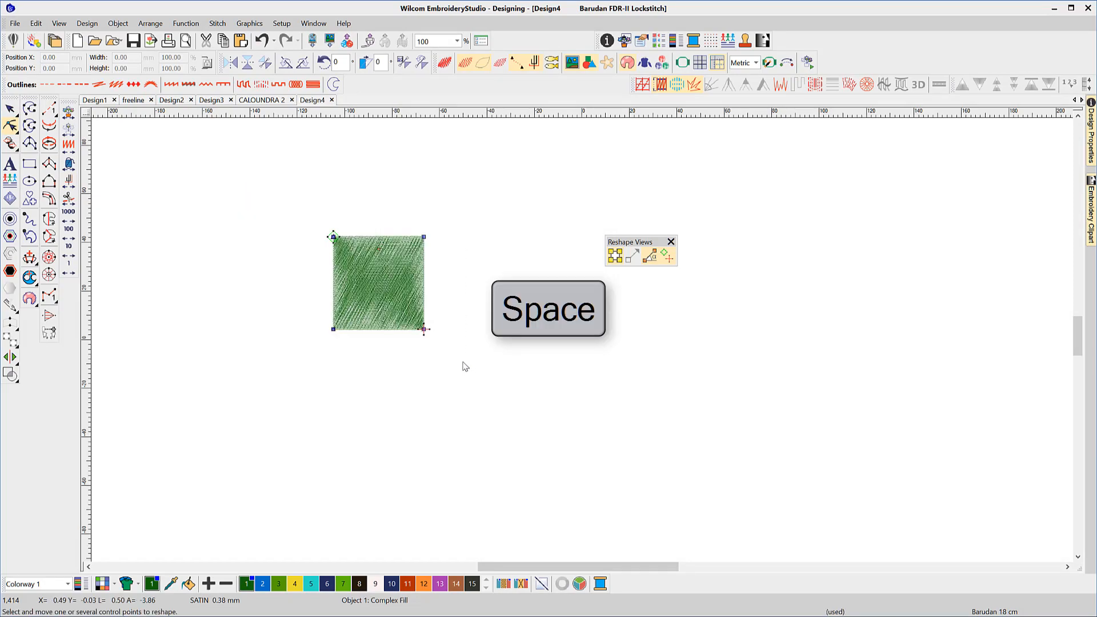
{"action": "key", "text": "space"}
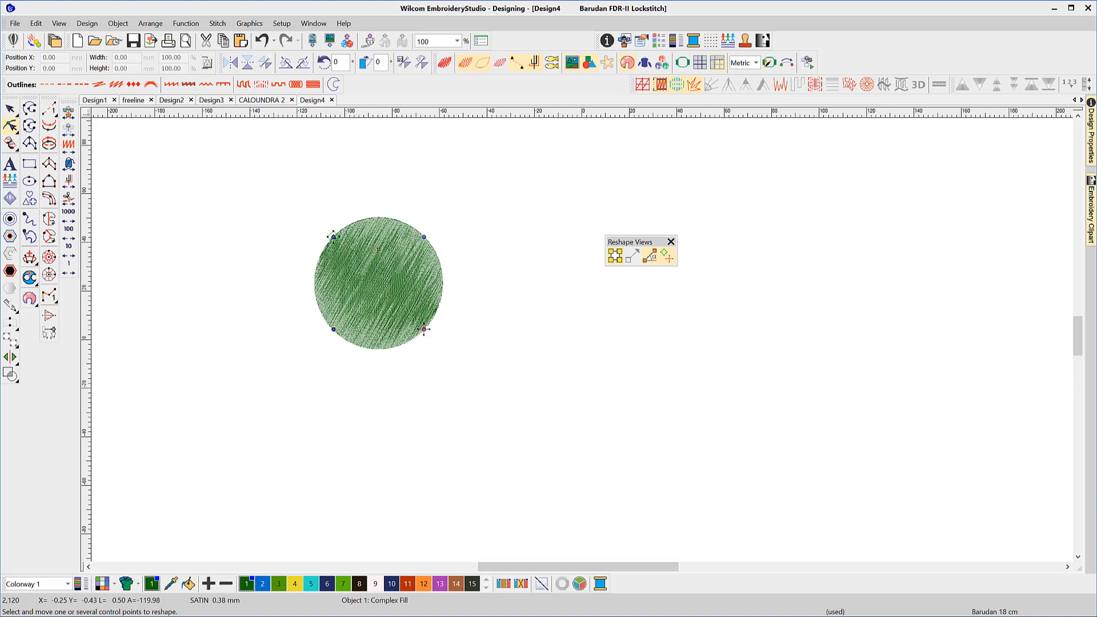
{"action": "key", "text": "space"}
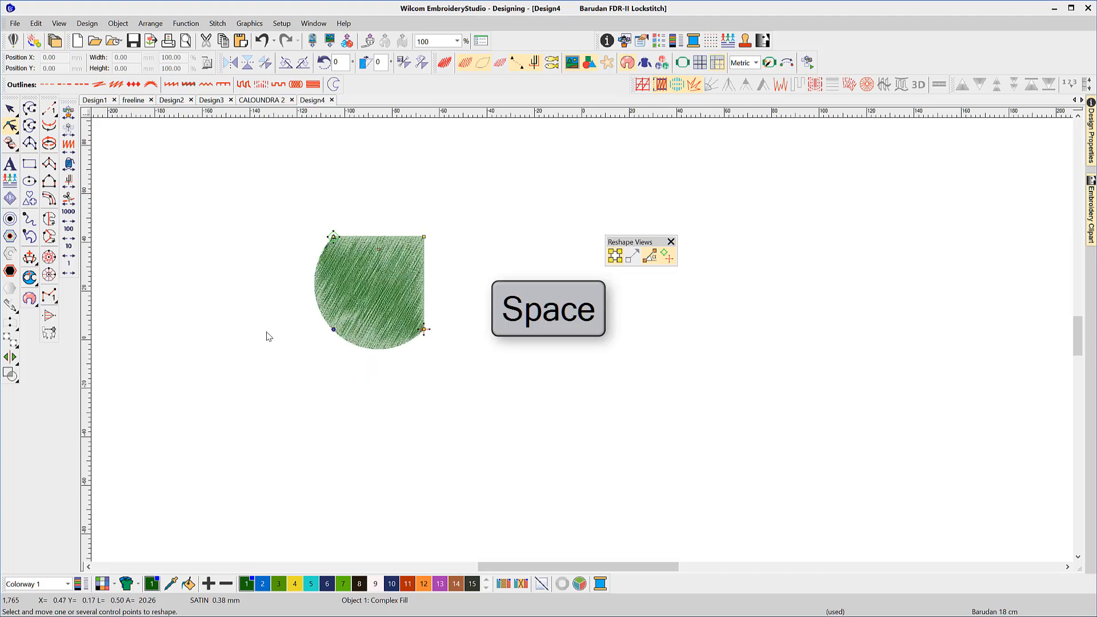
{"action": "key", "text": "space"}
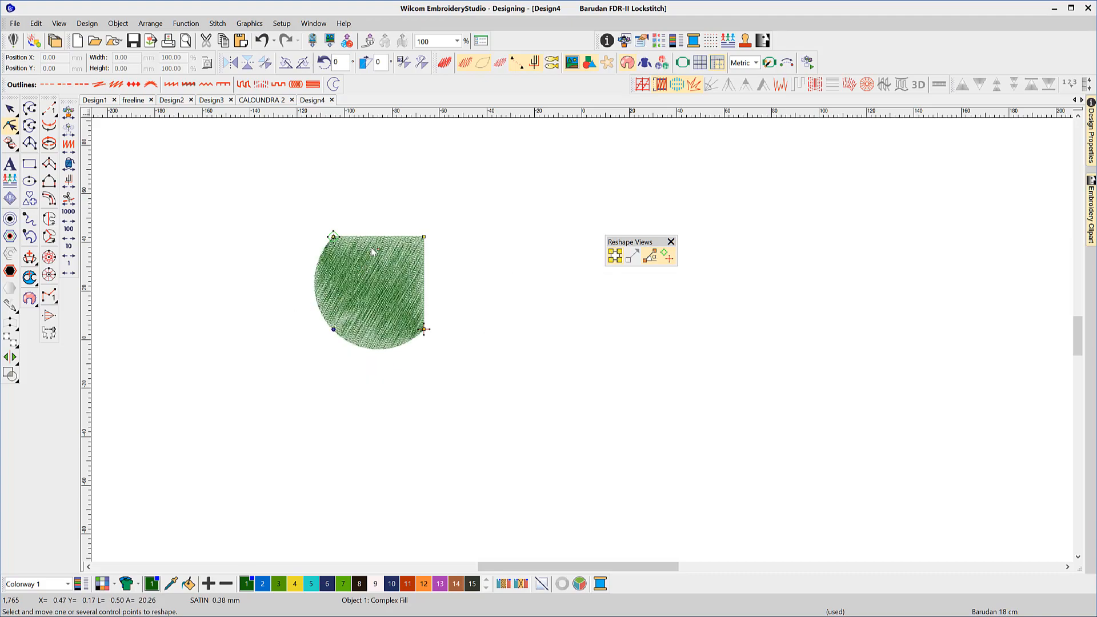
{"action": "key", "text": "space"}
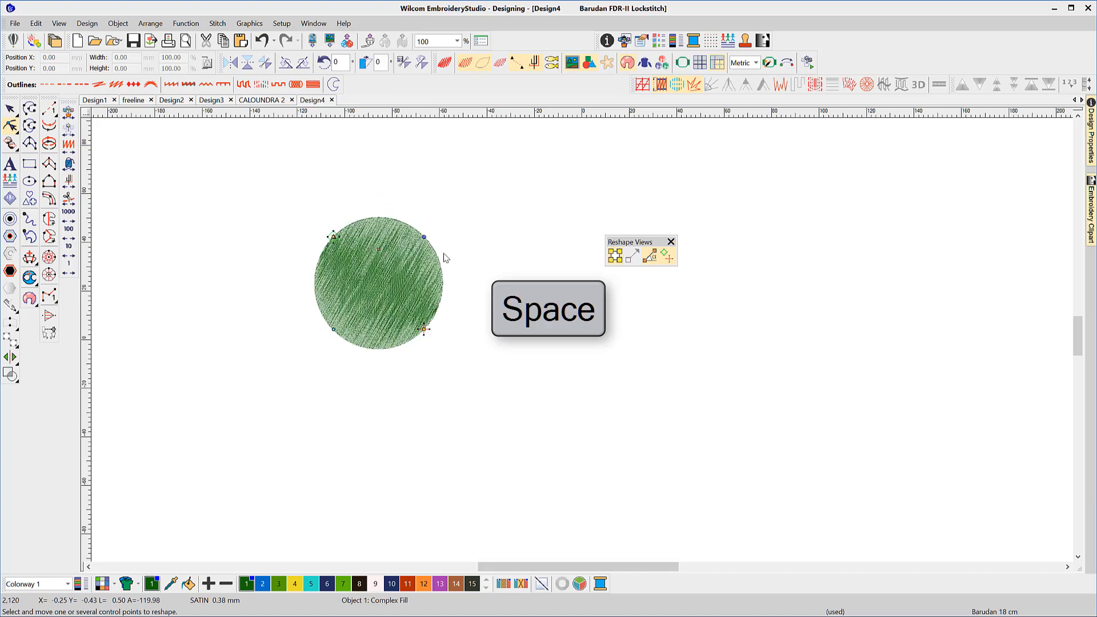
{"action": "key", "text": "space"}
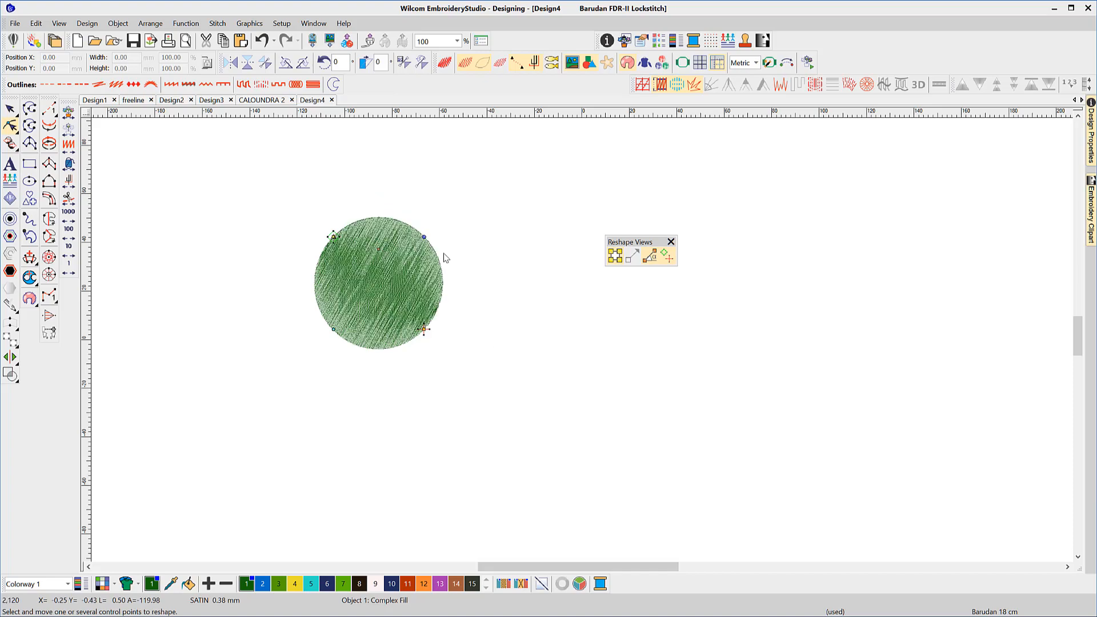
{"action": "key", "text": "space"}
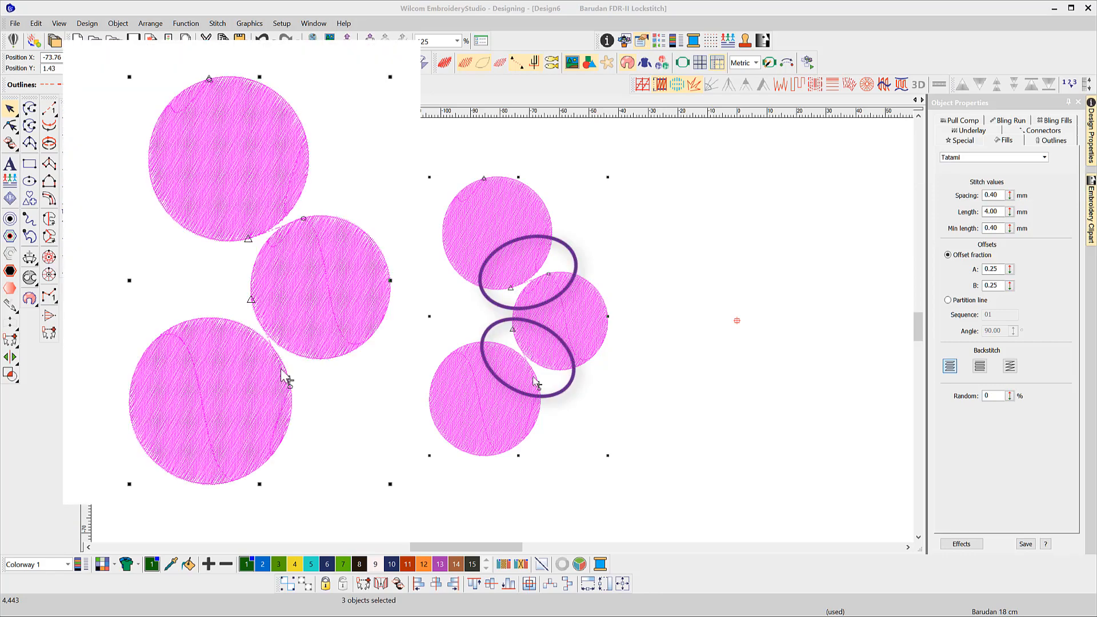
{"action": "mouse_move", "coordinate": [539, 359]}
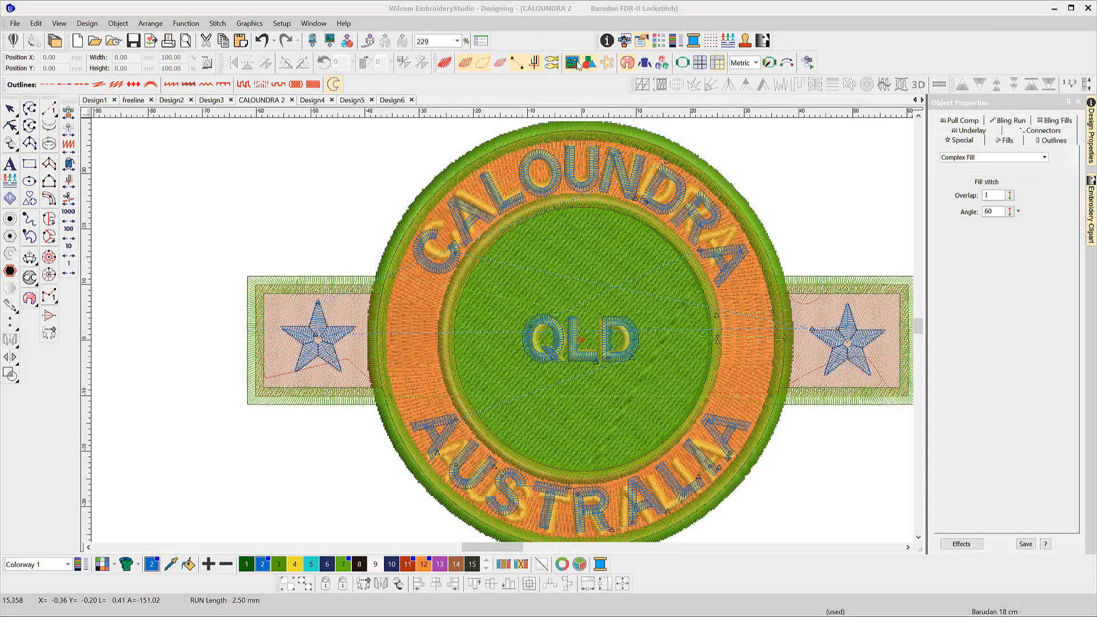
Hide the badge's bitmap with D and show its vector artwork with Shift+D
{"action": "left_click", "coordinate": [572, 61]}
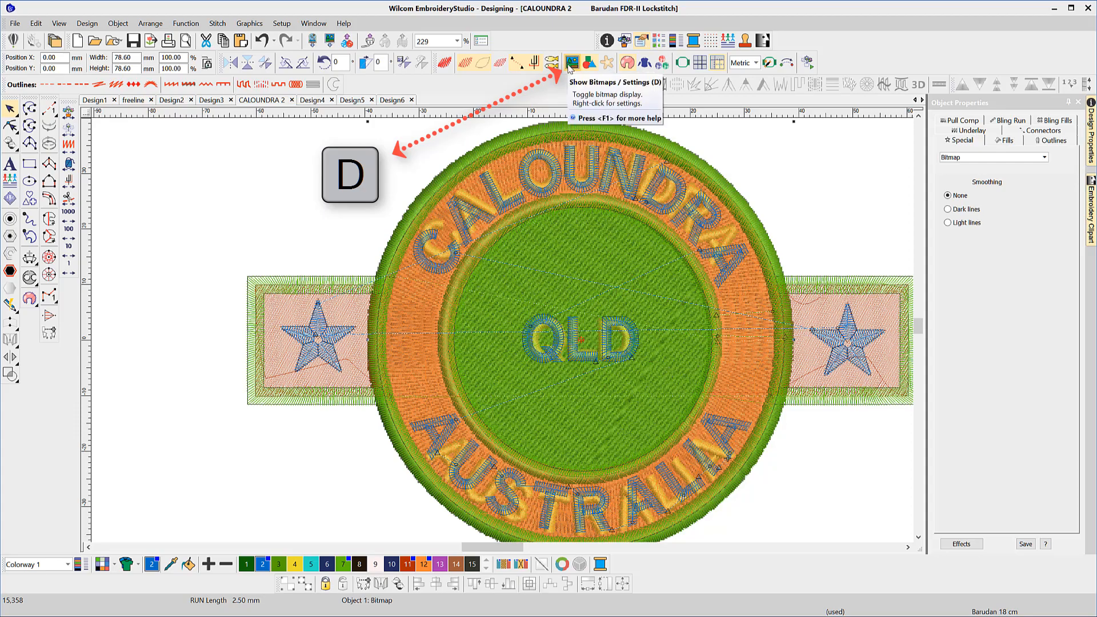
{"action": "left_click", "coordinate": [571, 62]}
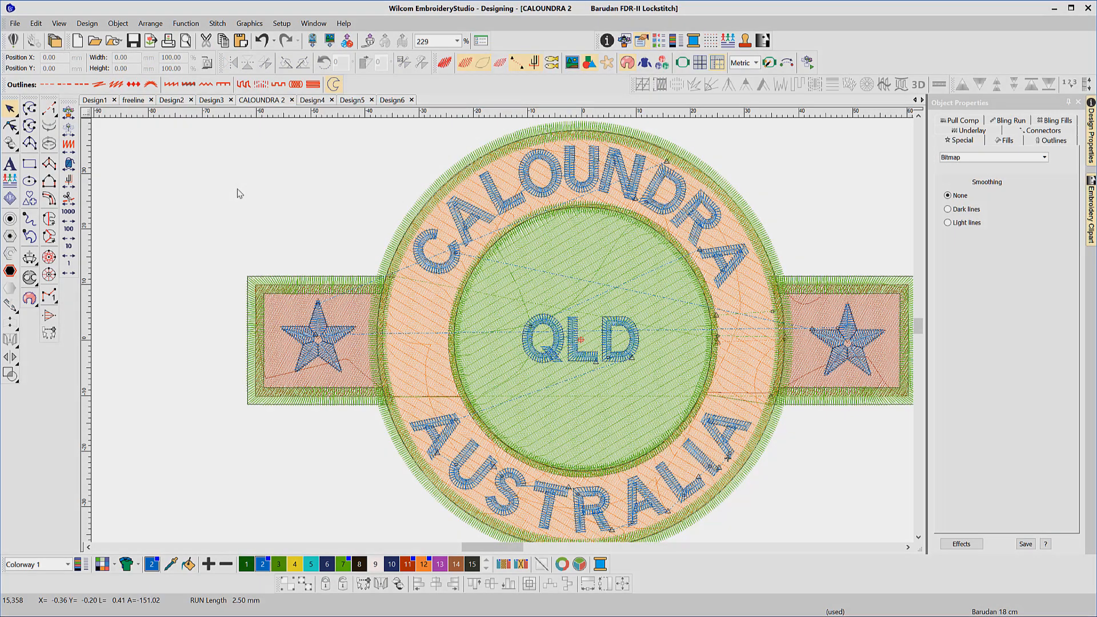
{"action": "key", "text": "shift+d"}
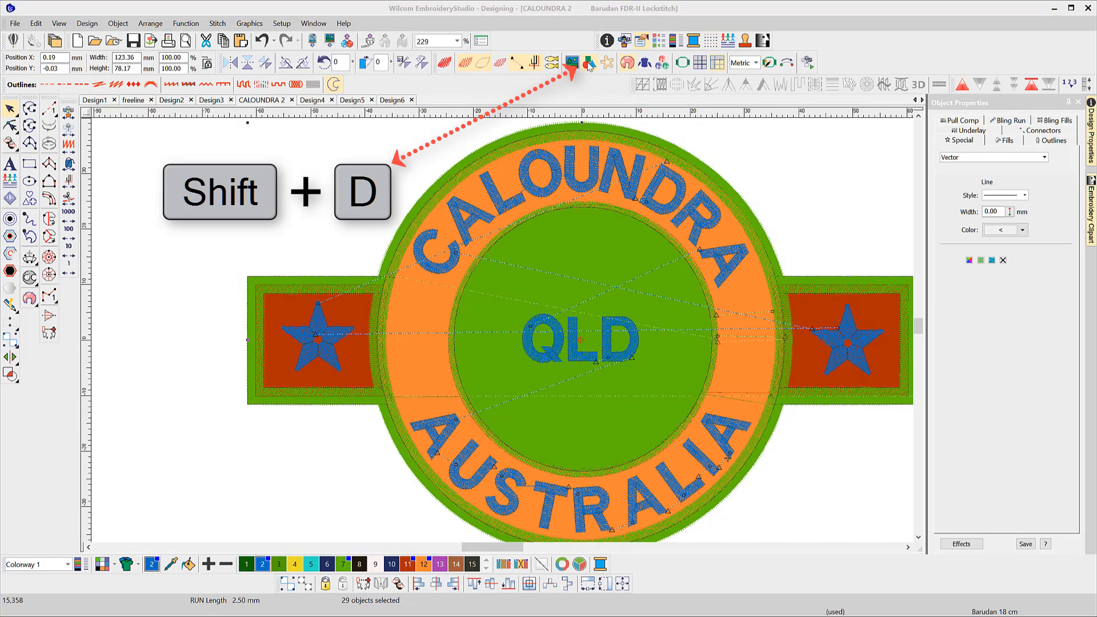
{"action": "mouse_move", "coordinate": [590, 61]}
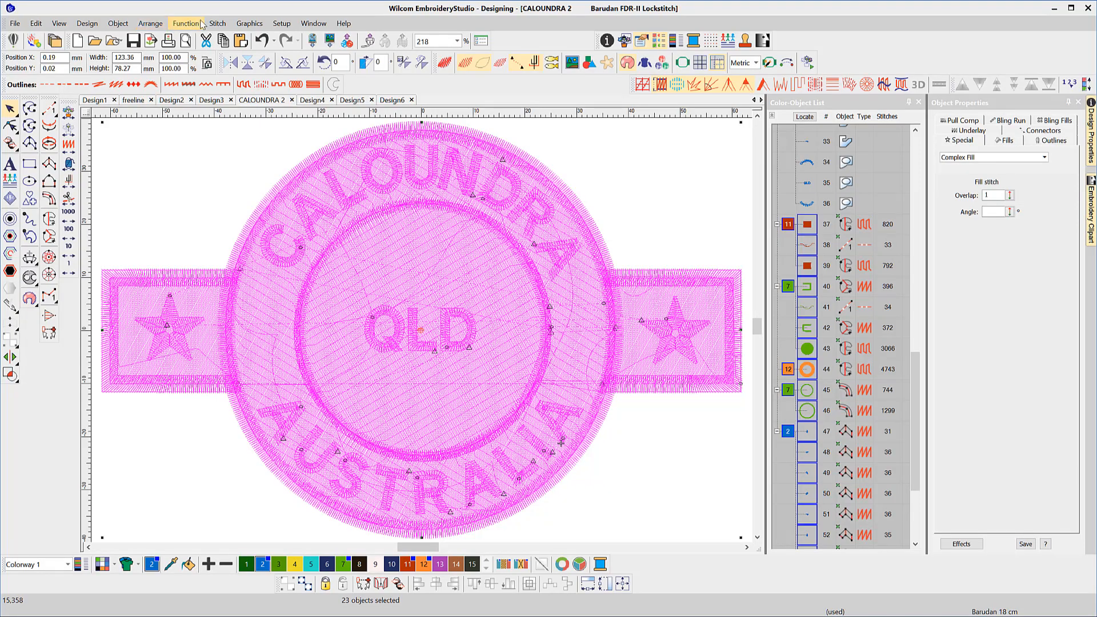
Clear the selection and return the badge from vector display to stitches
{"action": "left_click", "coordinate": [150, 22]}
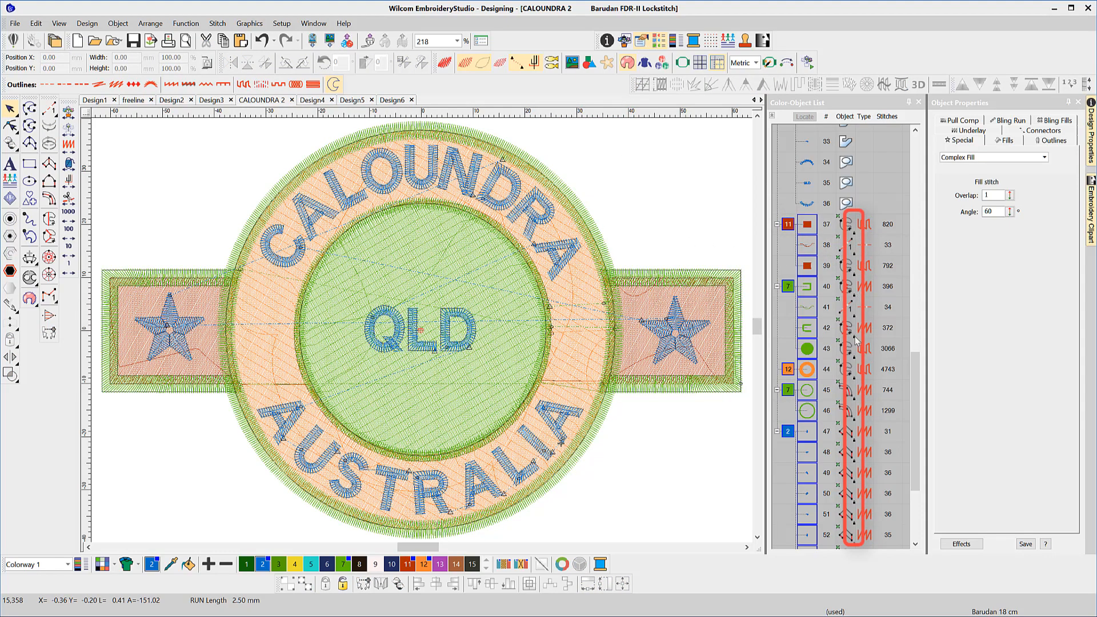
{"action": "key", "text": "shift+k"}
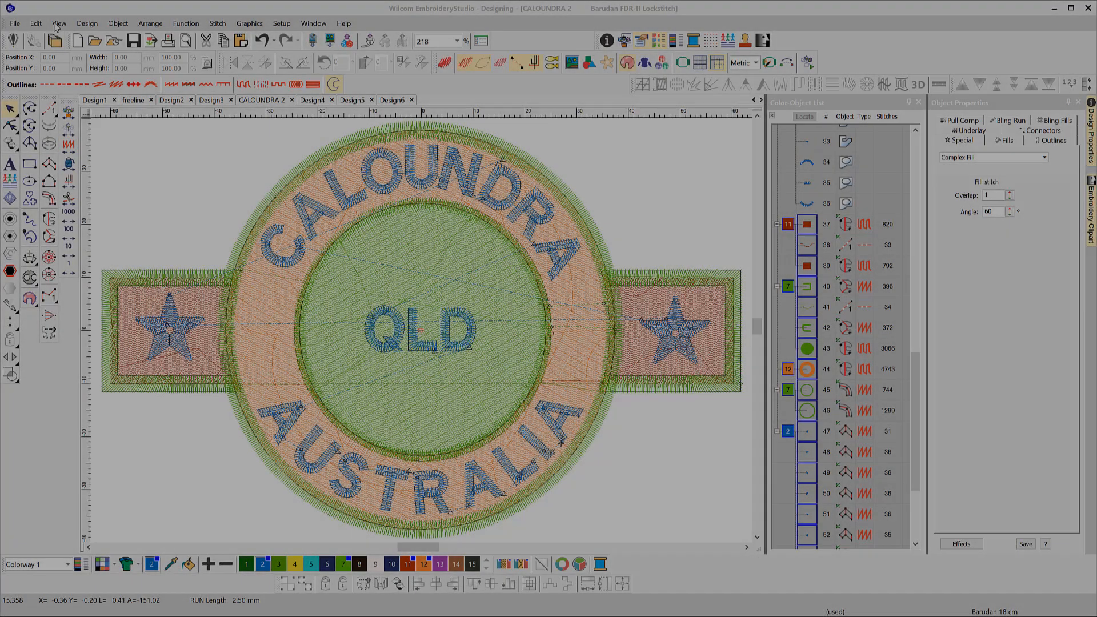
Show the View menu's Zoom submenu with its shortcuts and pick zoom-to-area
{"action": "left_click", "coordinate": [58, 23]}
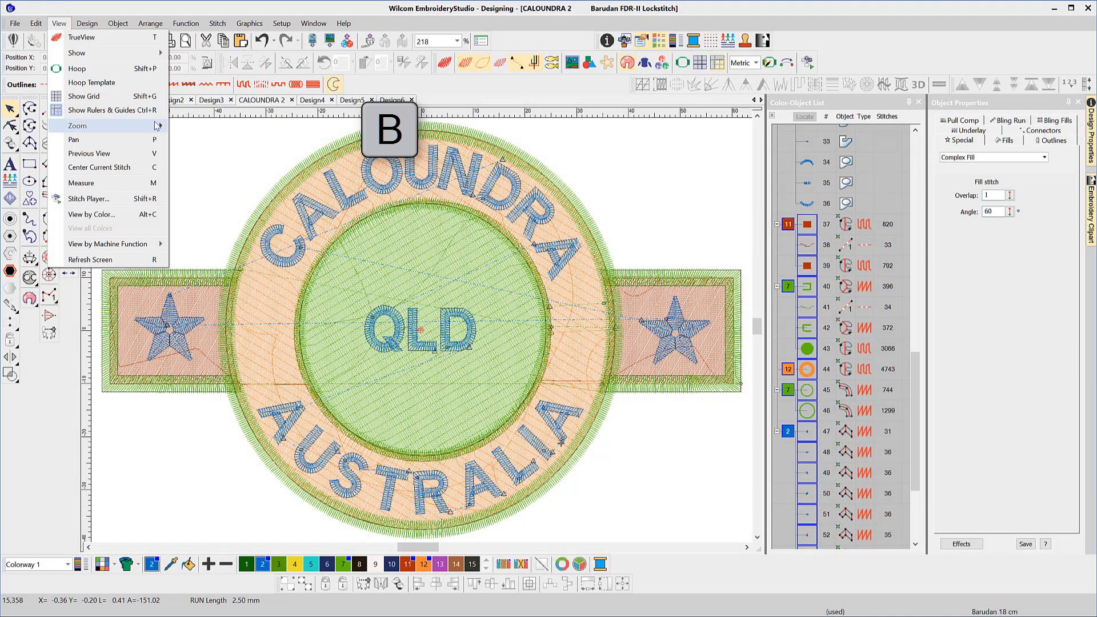
{"action": "left_click", "coordinate": [76, 126]}
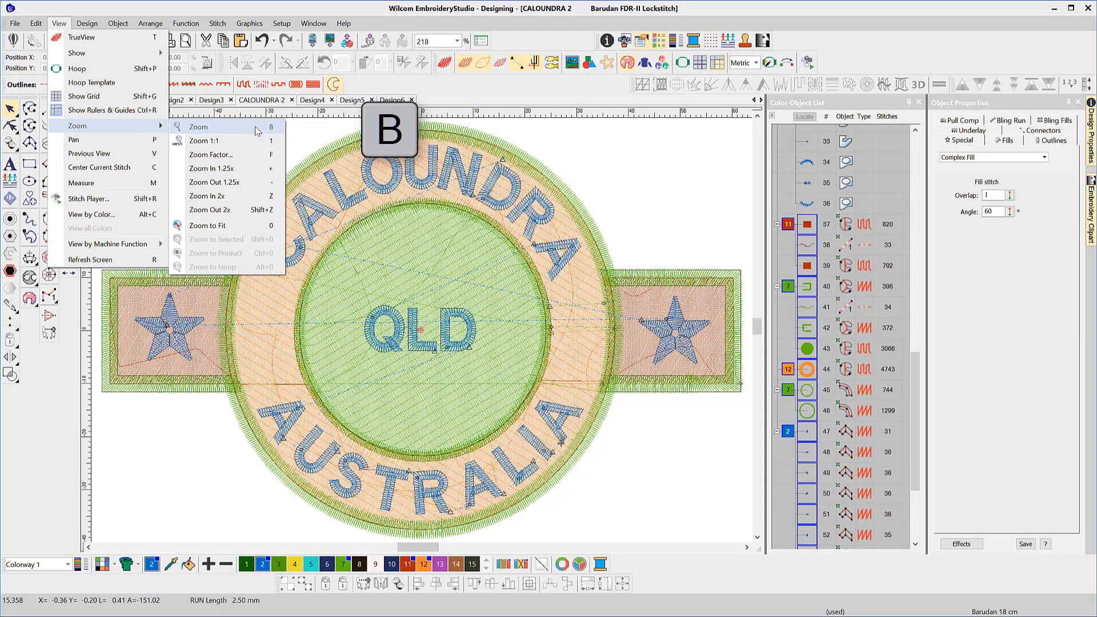
{"action": "left_click", "coordinate": [198, 127]}
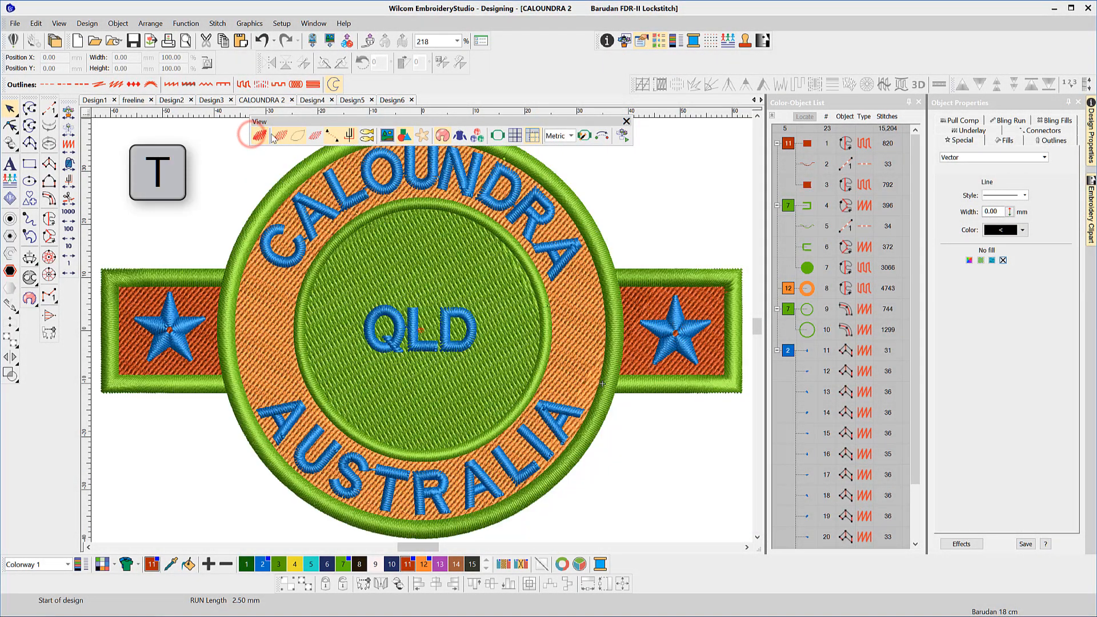
Toggle TrueView, needle points and stitch display so only object outlines remain
{"action": "left_click", "coordinate": [260, 136]}
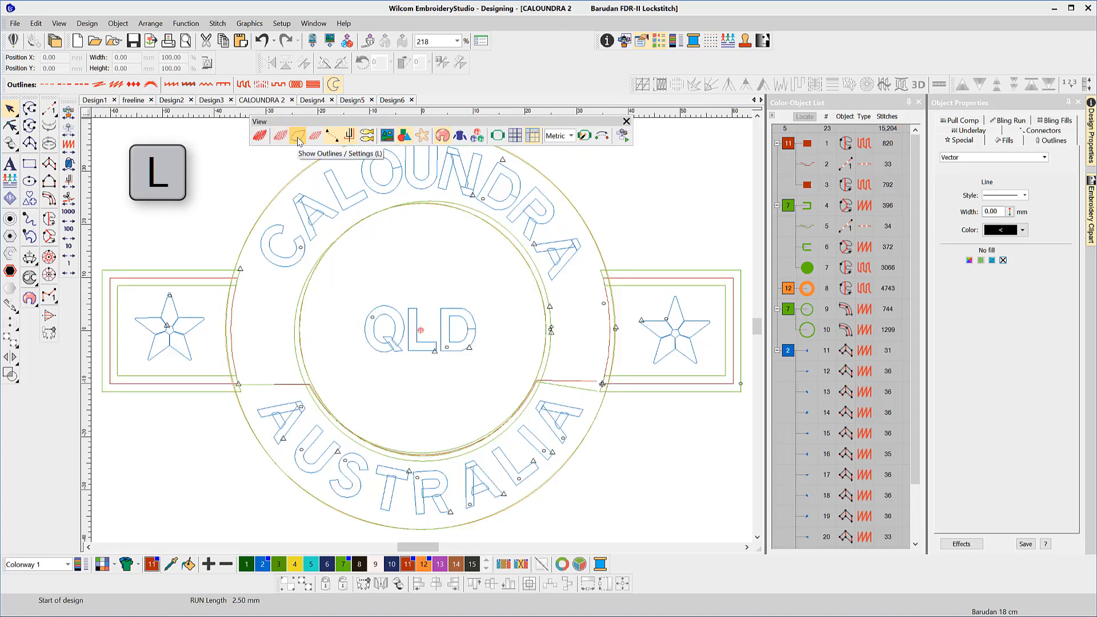
{"action": "mouse_move", "coordinate": [297, 135]}
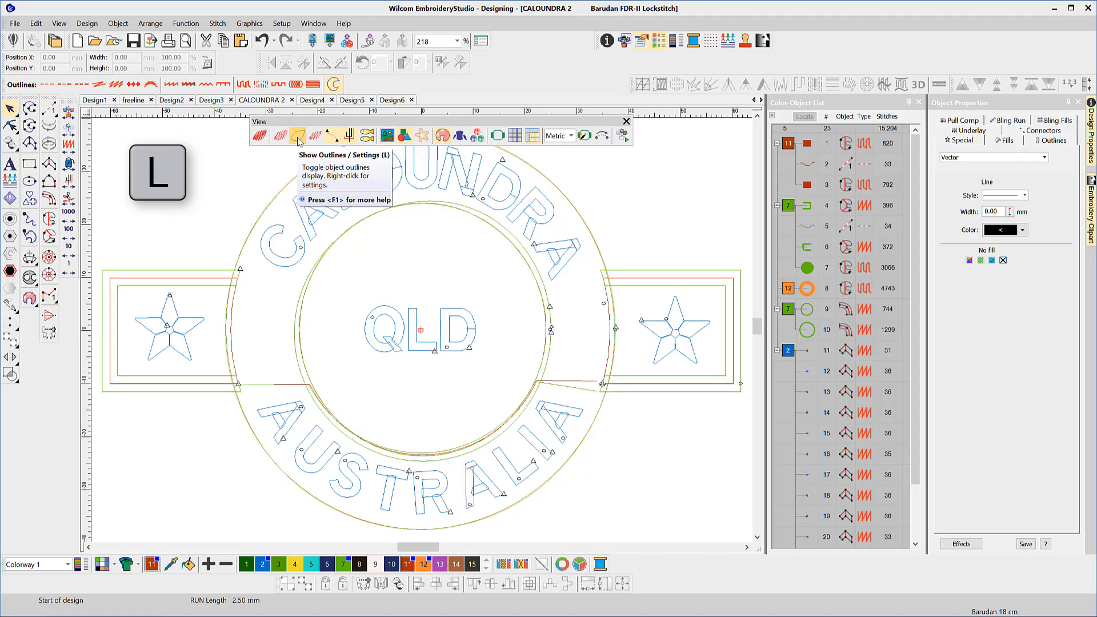
{"action": "mouse_move", "coordinate": [316, 136]}
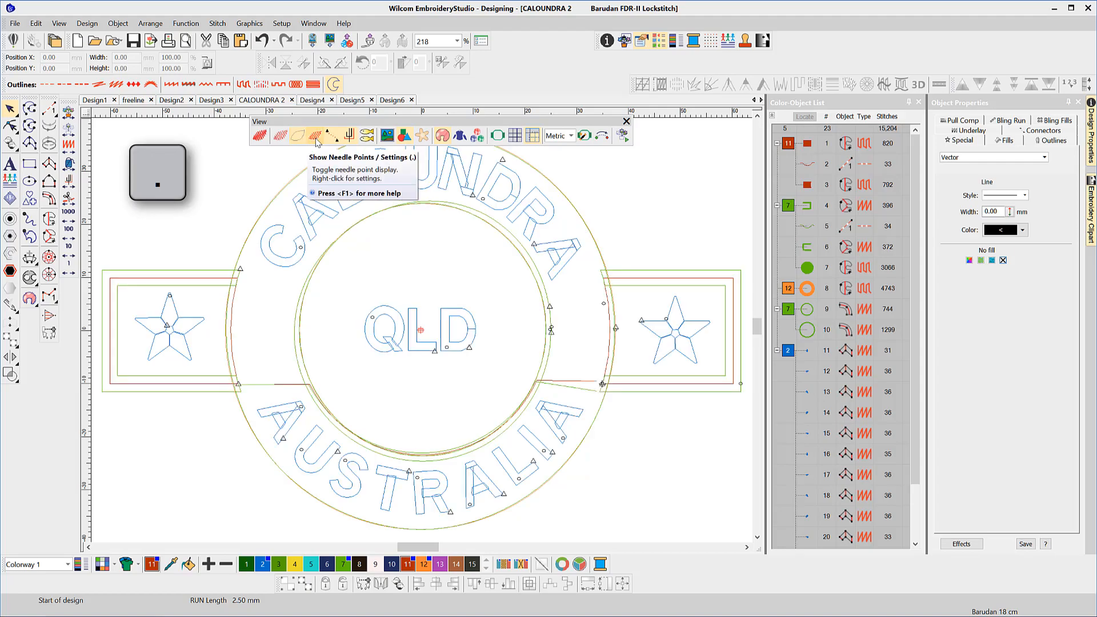
{"action": "left_click", "coordinate": [317, 136]}
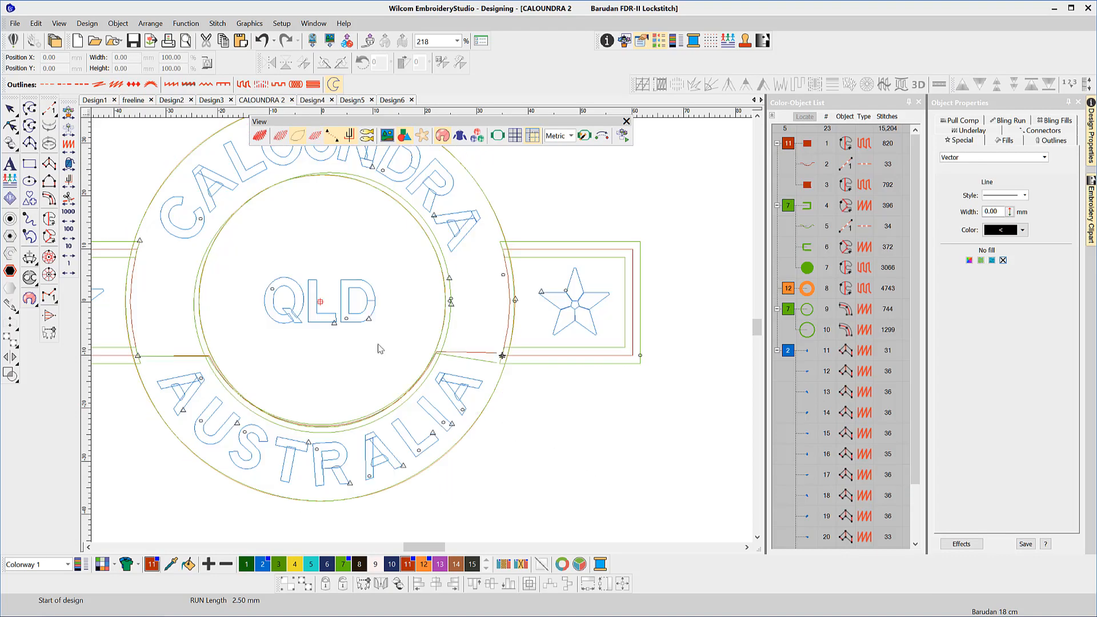
{"action": "key", "text": "s"}
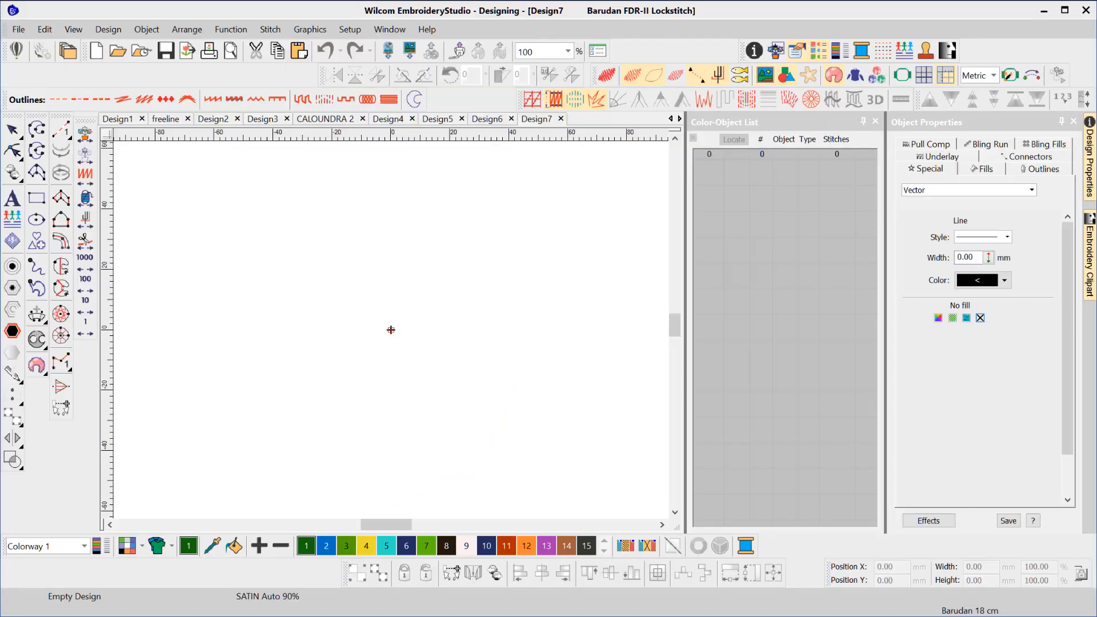
Activate a stitch digitizing method with F2 in the blank Design7
{"action": "key", "text": "F2"}
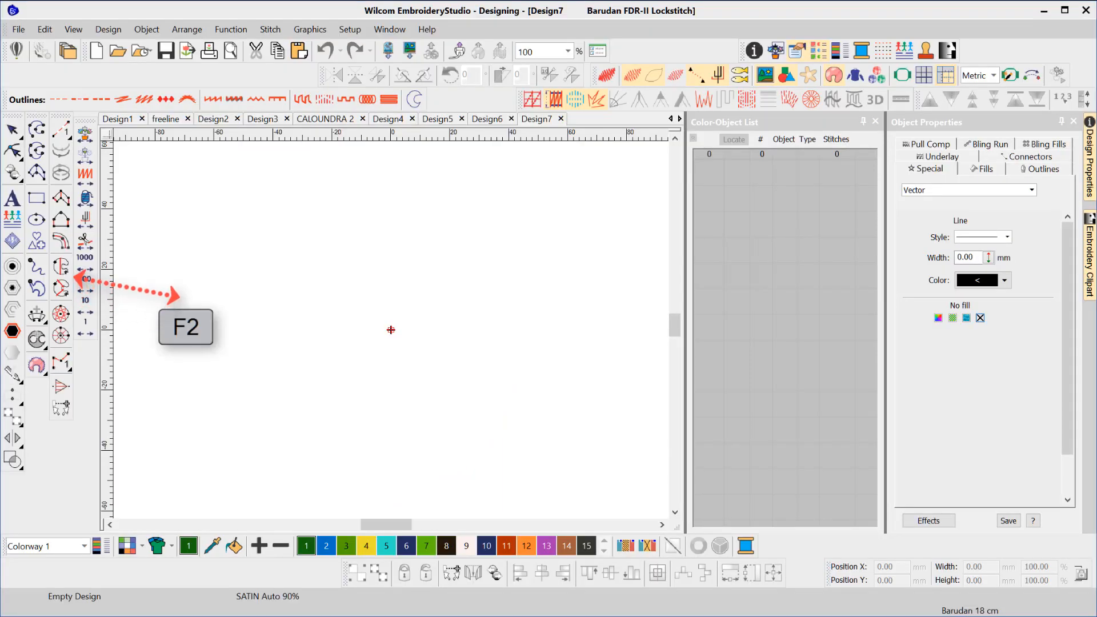